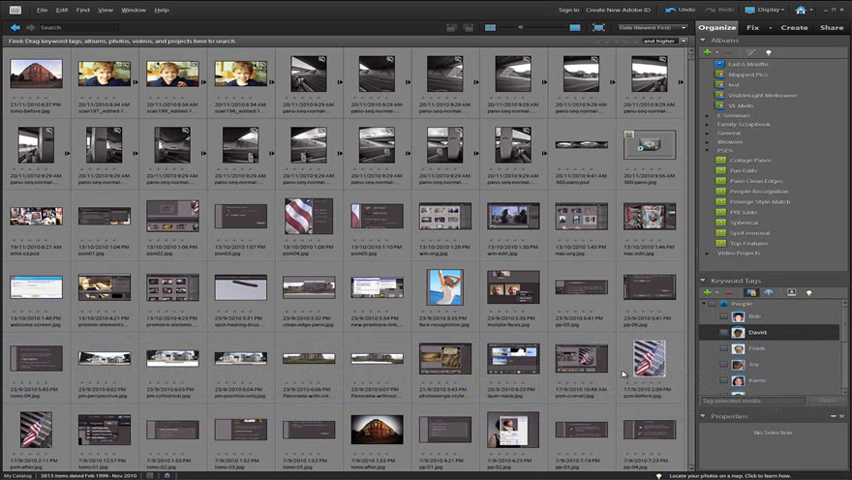
Step: Show the File menu with the Get Photos and Videos import choices
click(40, 10)
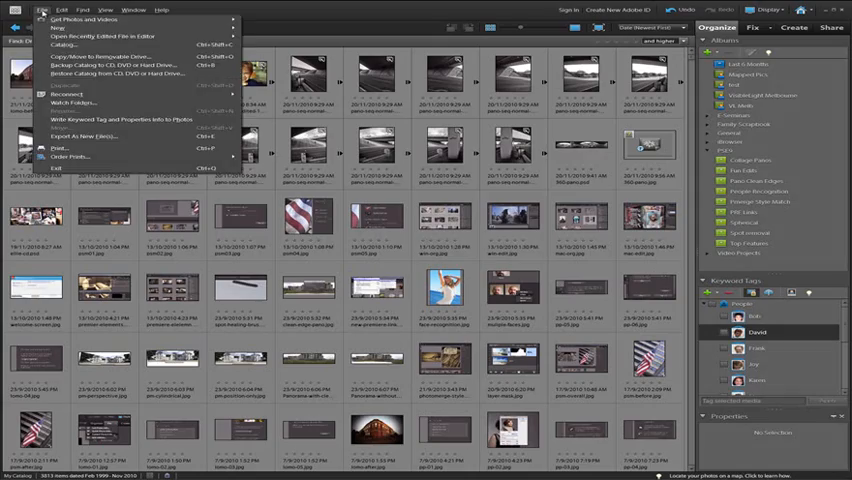
mouse_move(130, 44)
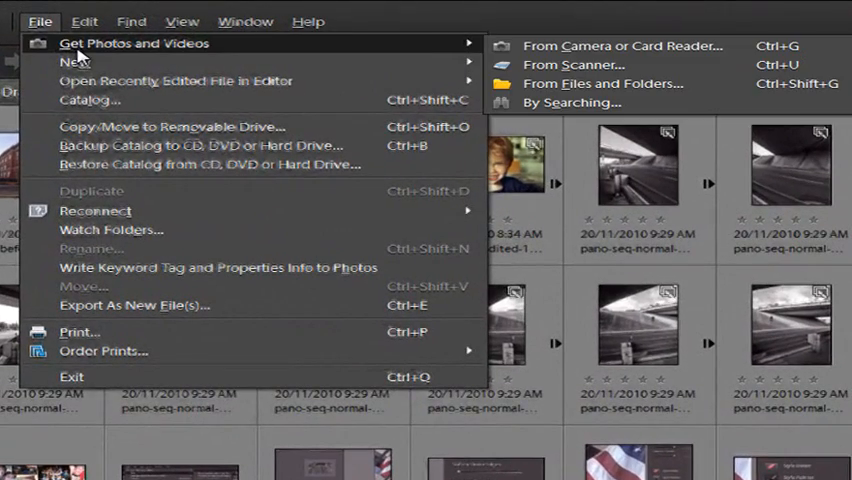
mouse_move(604, 84)
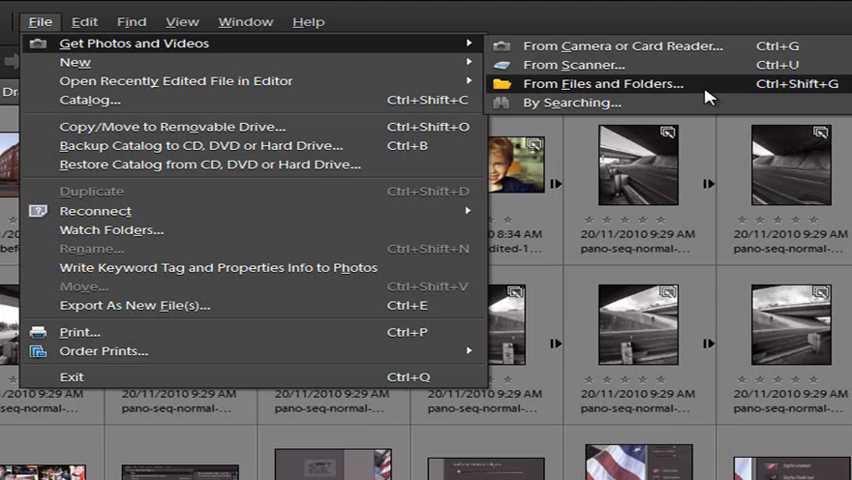
mouse_move(710, 96)
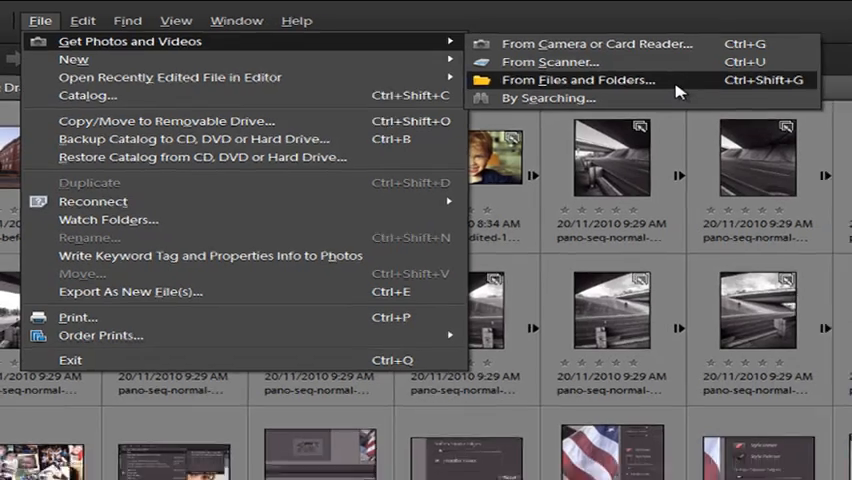
Step: Start an import From Files and Folders and browse Computer to Removable Disk (F:)
click(576, 80)
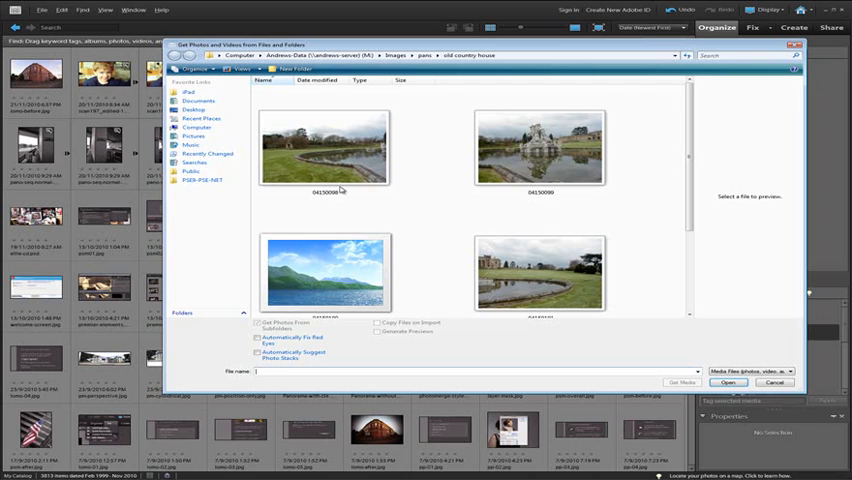
click(44, 136)
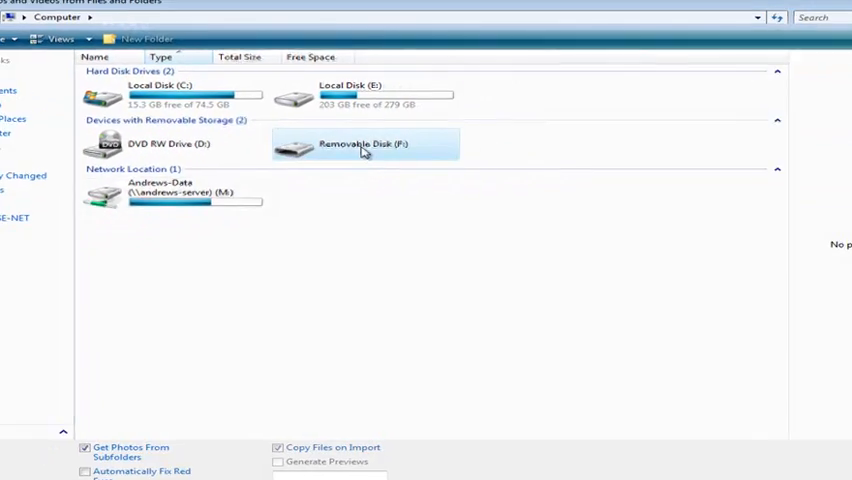
double_click(364, 144)
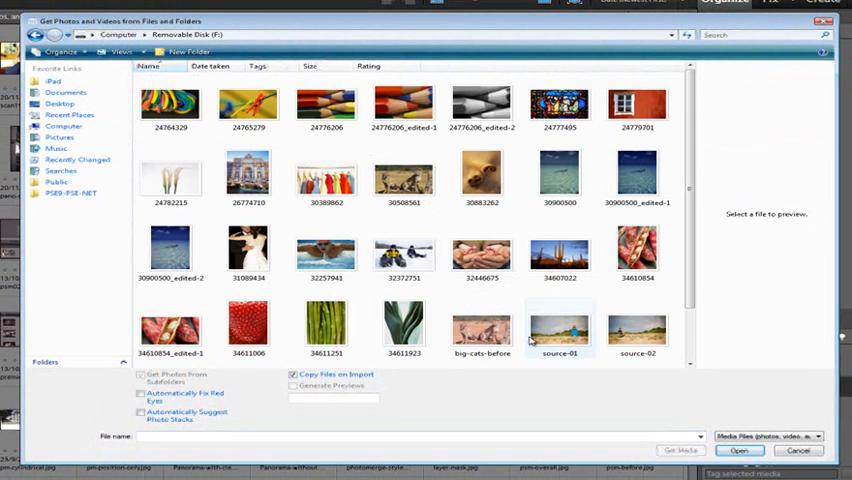
Step: Select photo 30083262 on the removable disk to show its preview
click(480, 176)
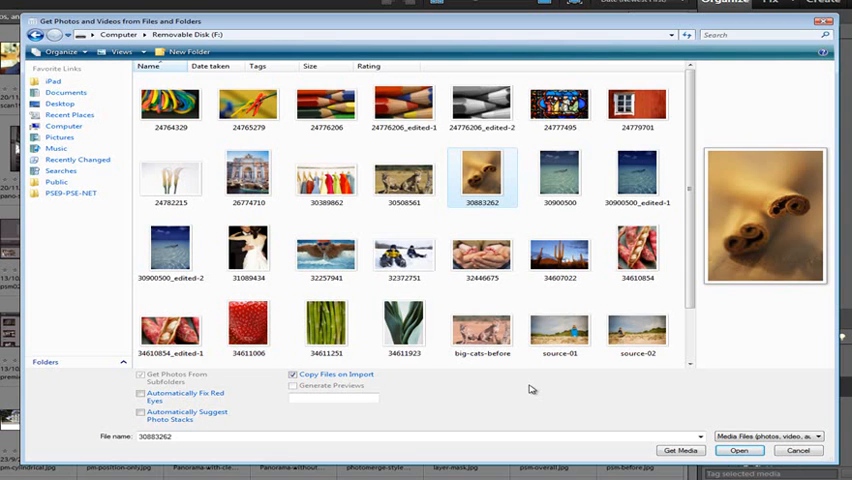
mouse_move(504, 388)
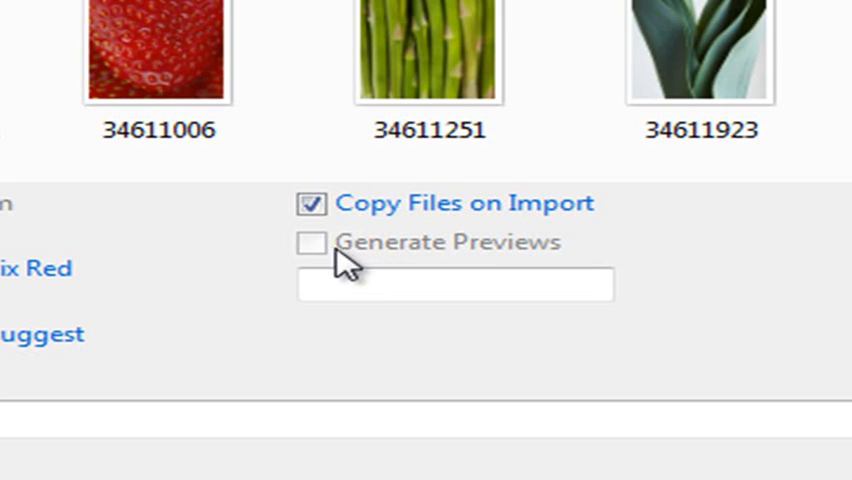
mouse_move(312, 204)
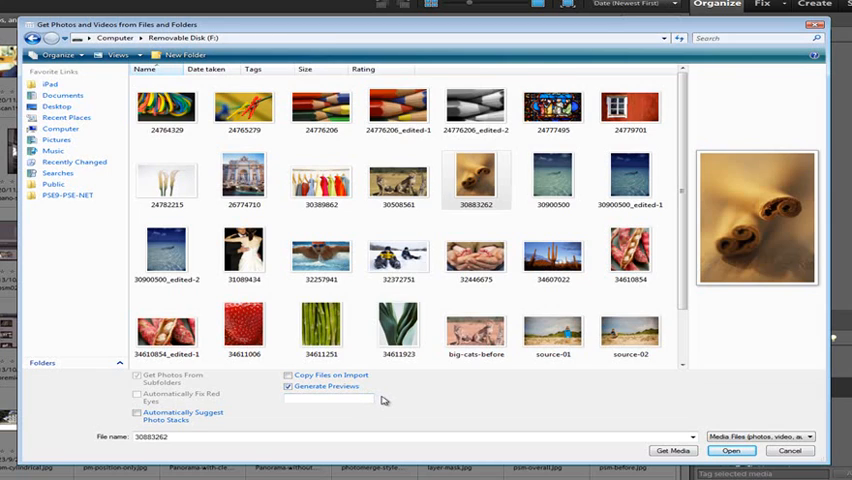
mouse_move(400, 400)
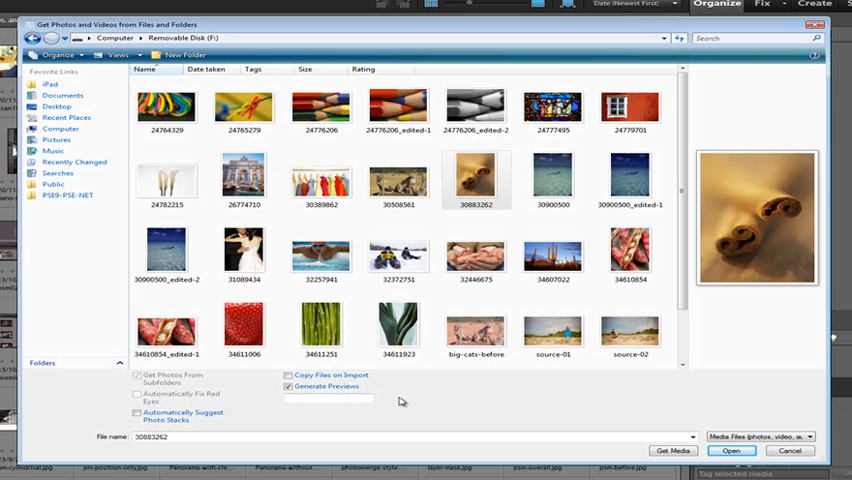